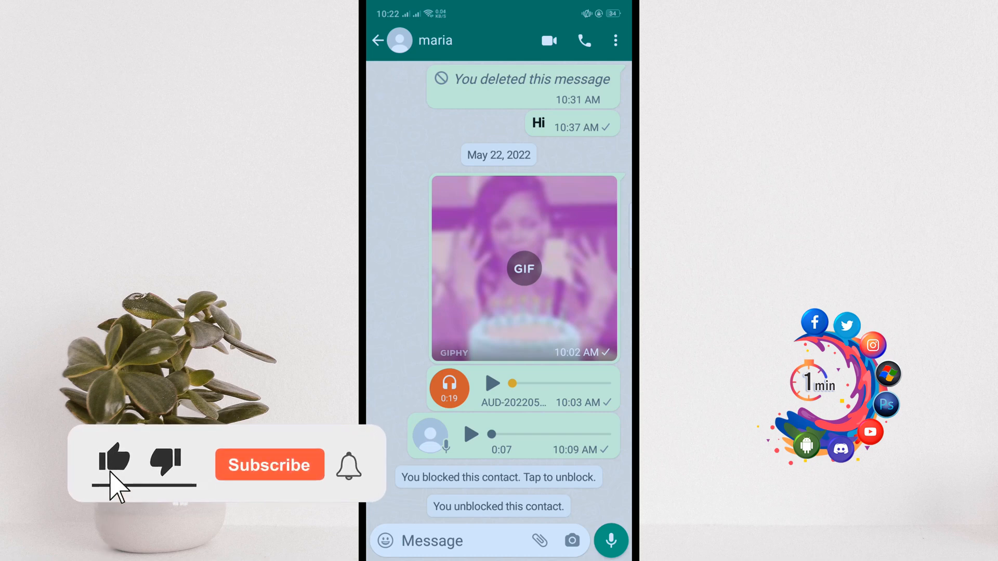
Leave WhatsApp for Chrome and rerun the earlier 'underline text' Google search
click(269, 465)
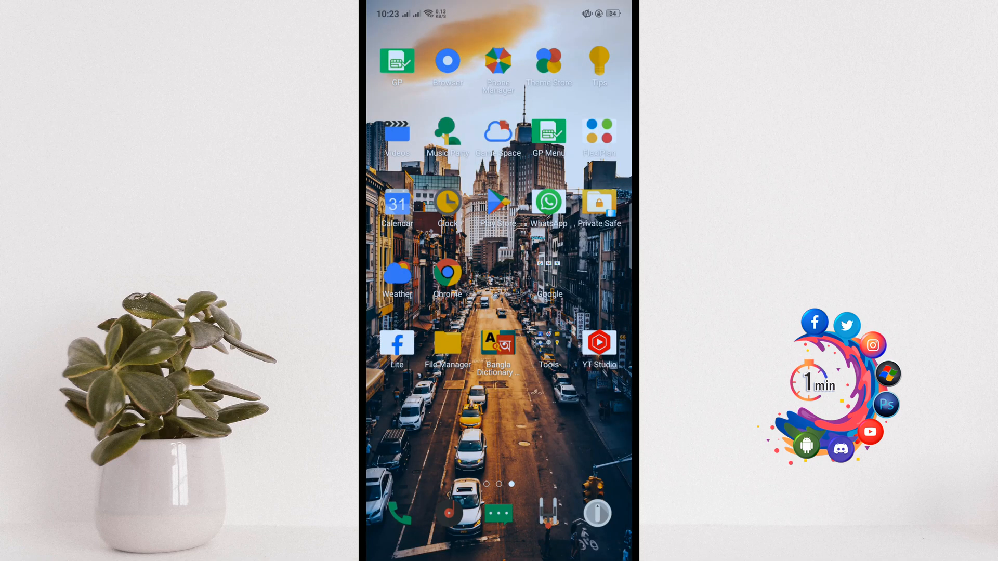
click(447, 272)
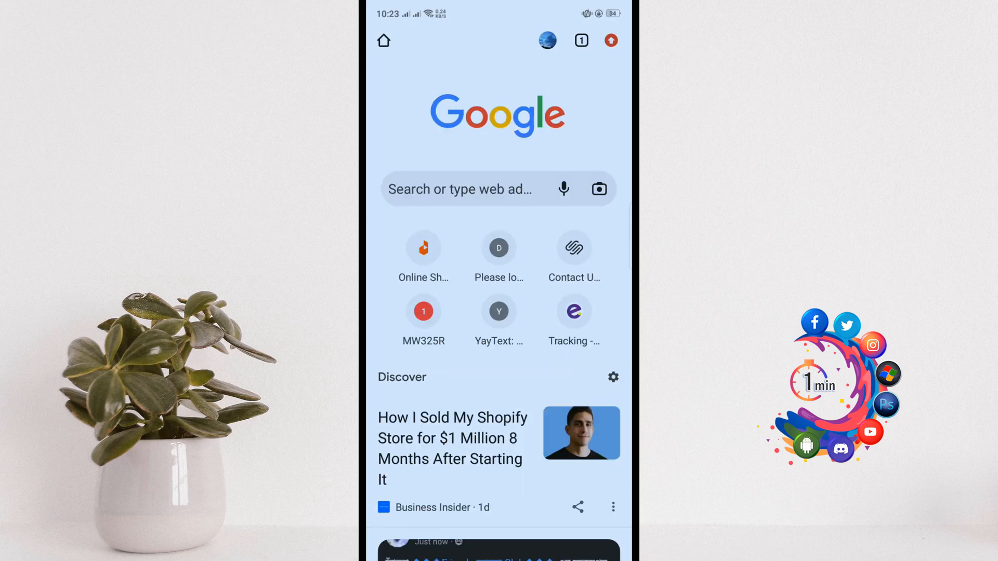
click(460, 189)
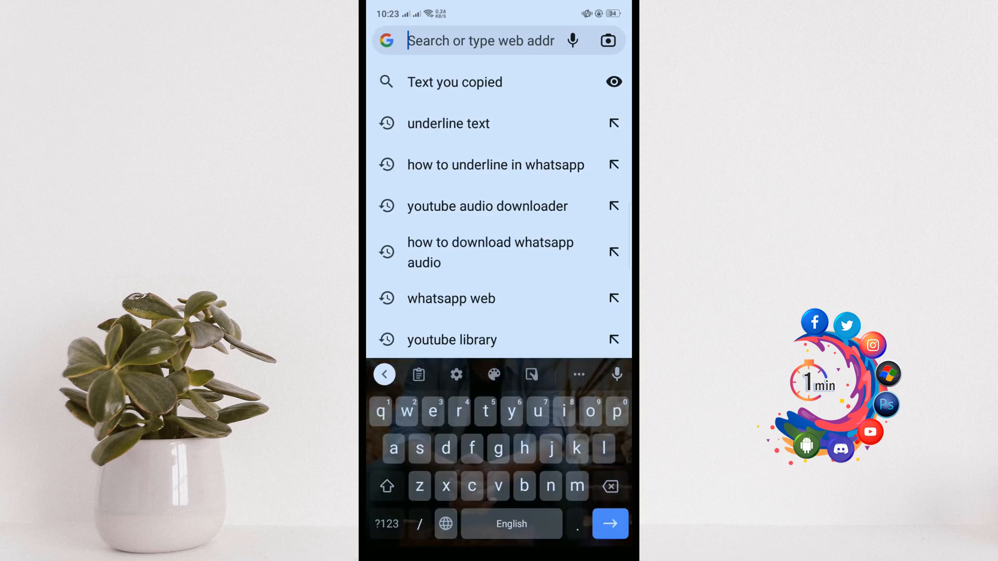
click(448, 124)
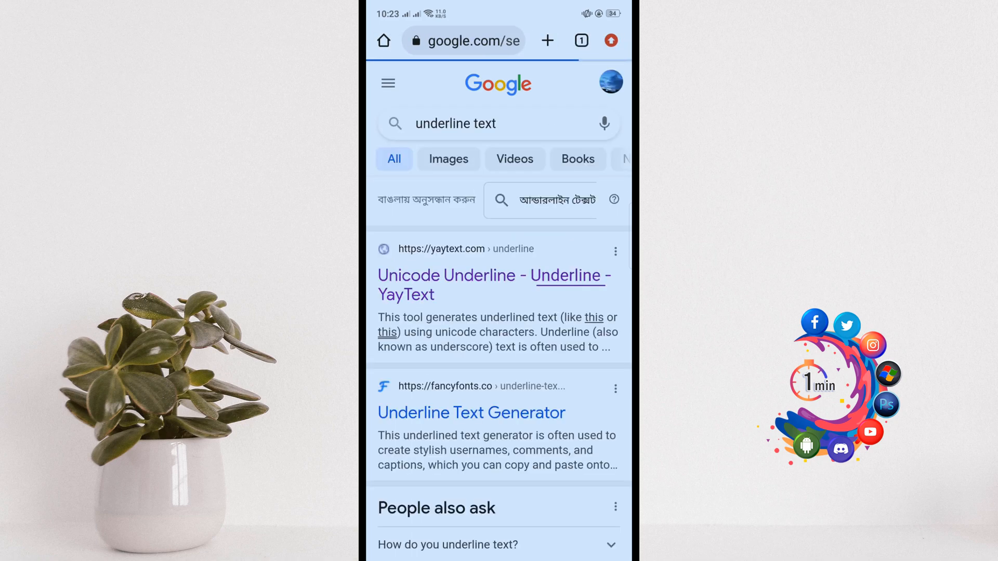
Enter 'Hello' into YayText's underline generator to produce underlined versions
click(447, 304)
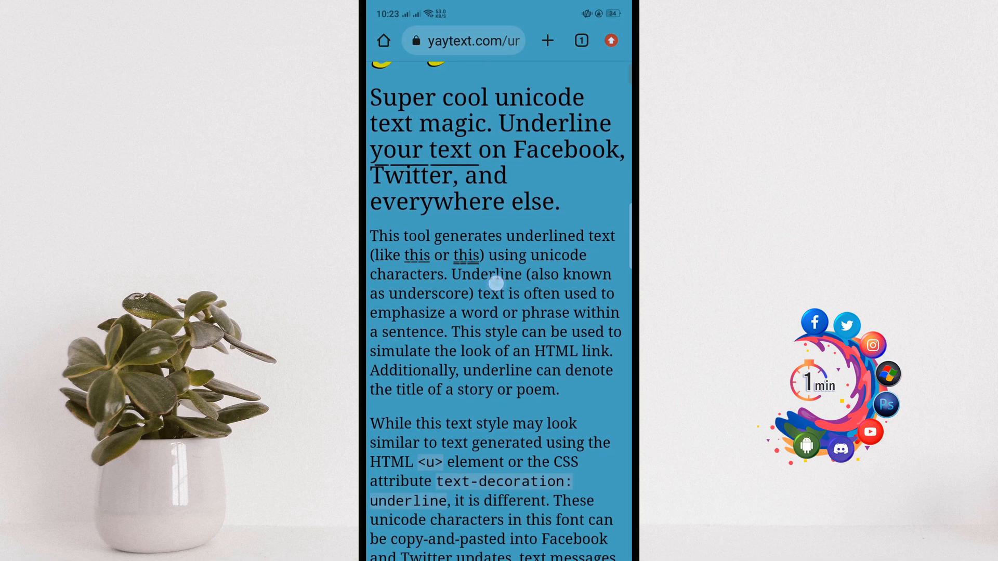
click(534, 250)
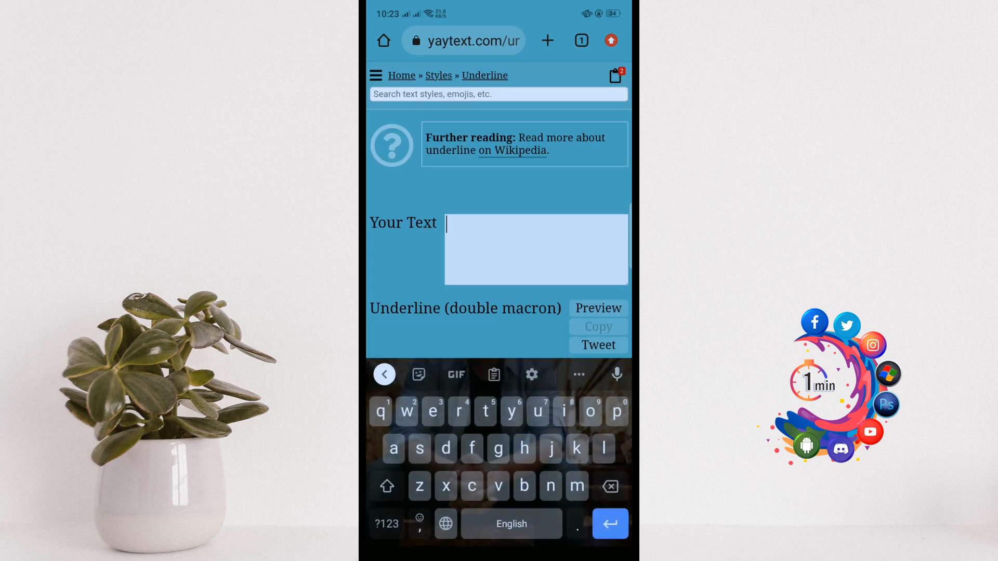
text(Hel)
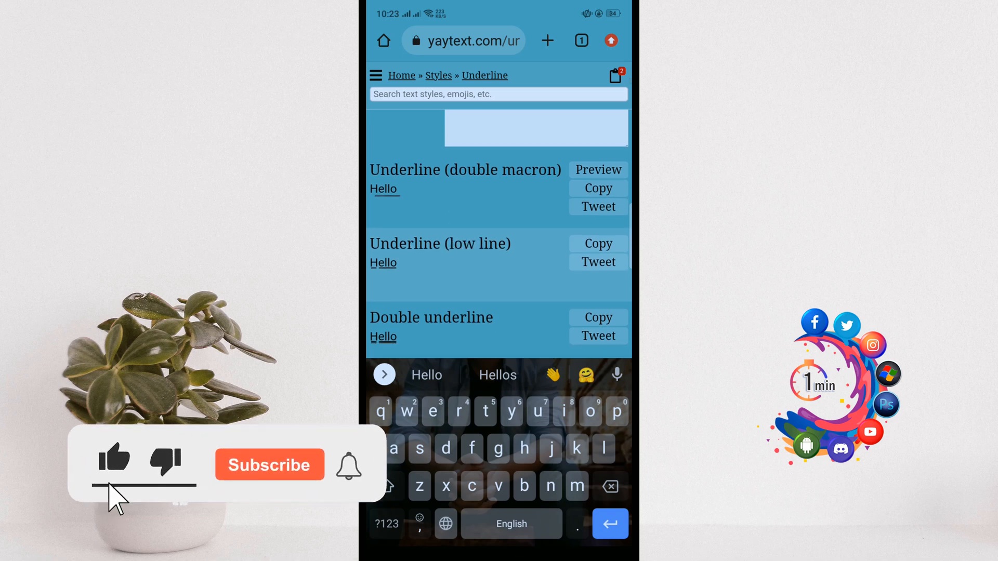
Copy one underlined 'Hello' style from YayText
click(596, 244)
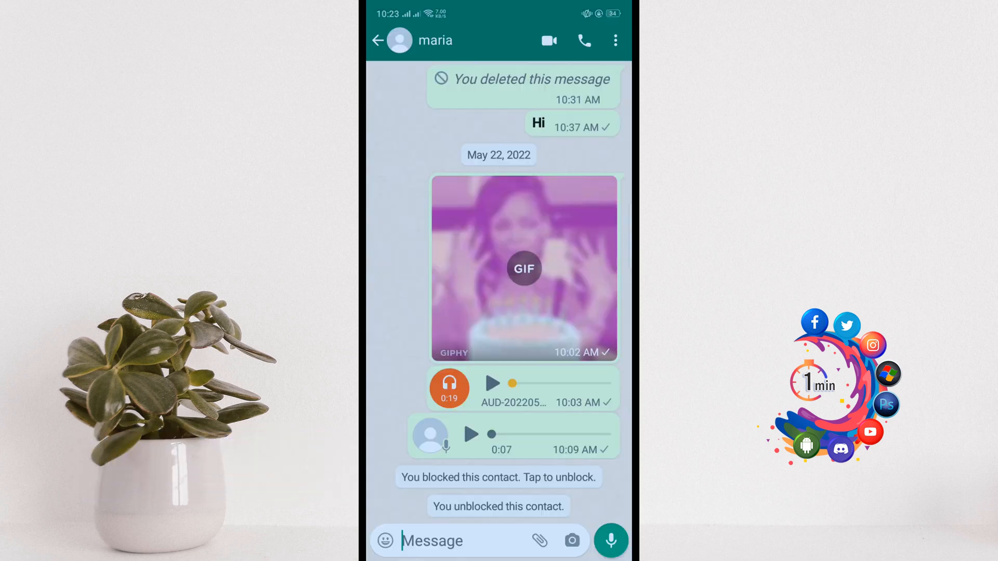
Bring up the paste option in the WhatsApp chat's message box
click(446, 541)
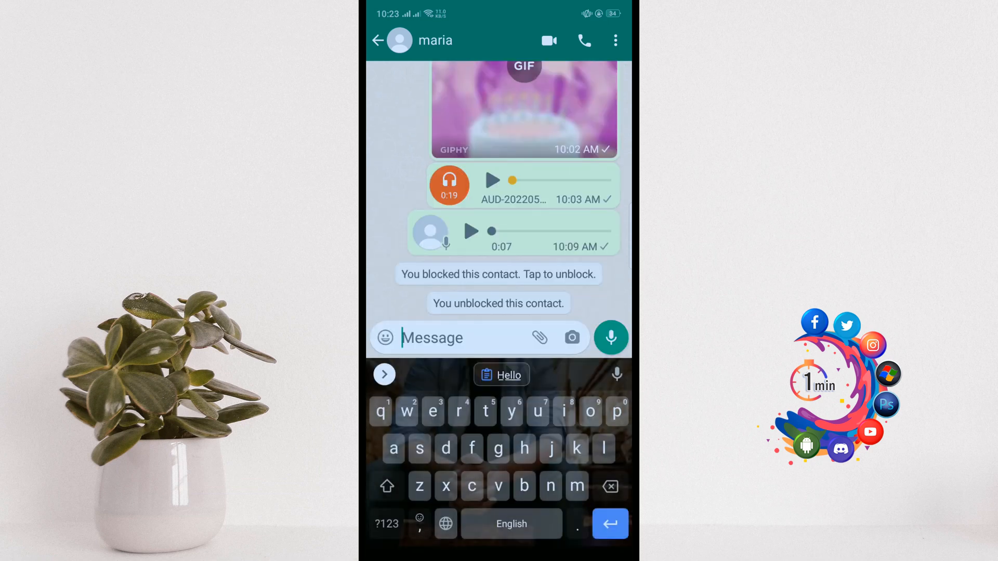
click(407, 337)
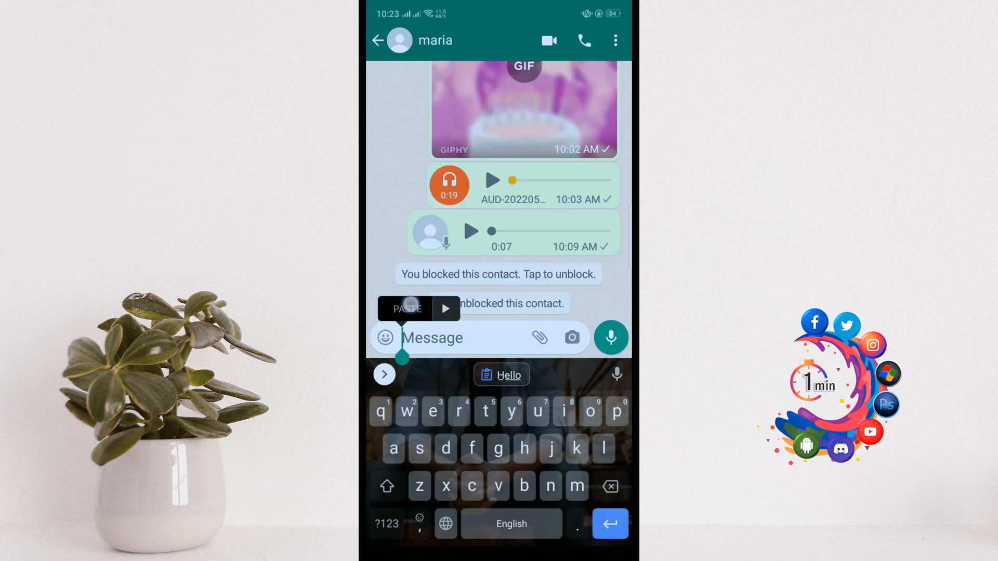